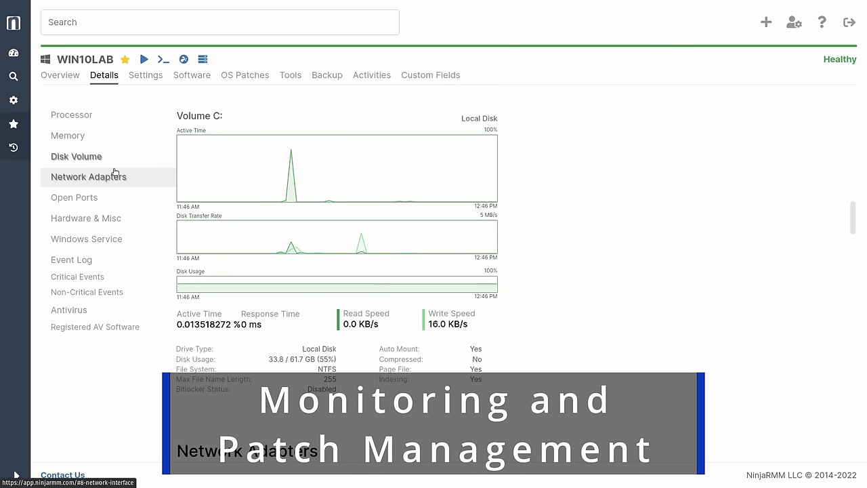
Leave the device list and go to the site's Settings area showing the WiFi networks.
{"action": "left_click", "coordinate": [73, 198]}
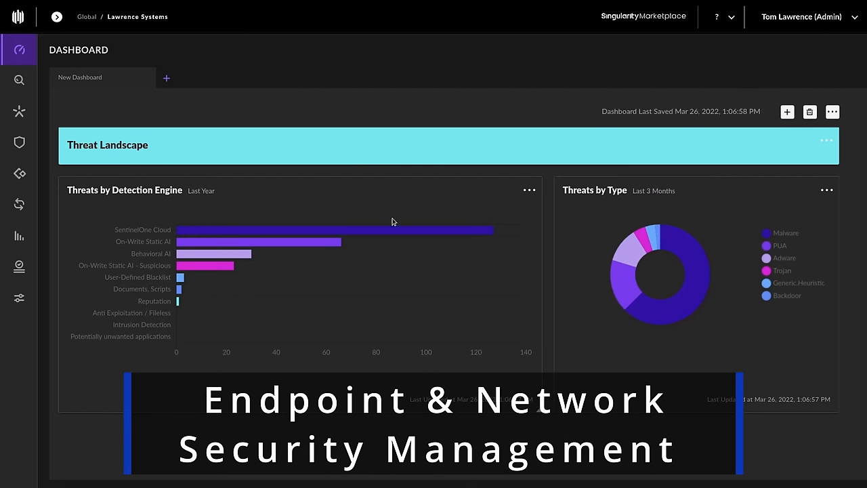
{"action": "mouse_move", "coordinate": [329, 244]}
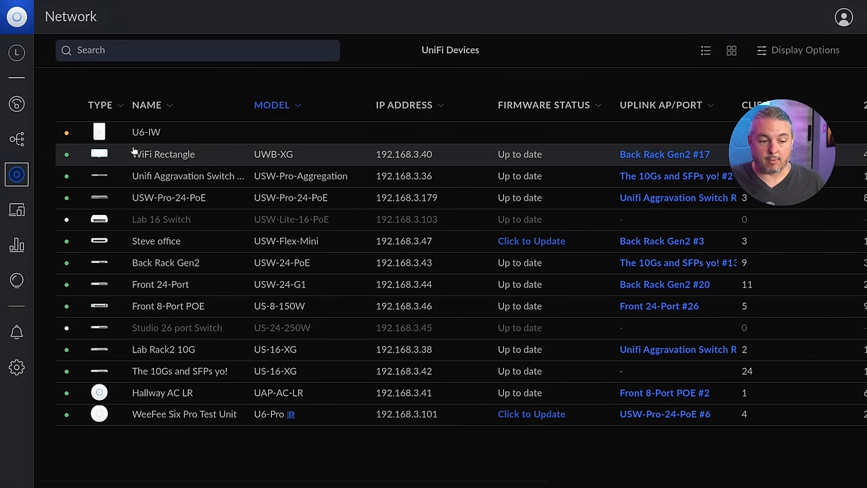
{"action": "mouse_move", "coordinate": [16, 367]}
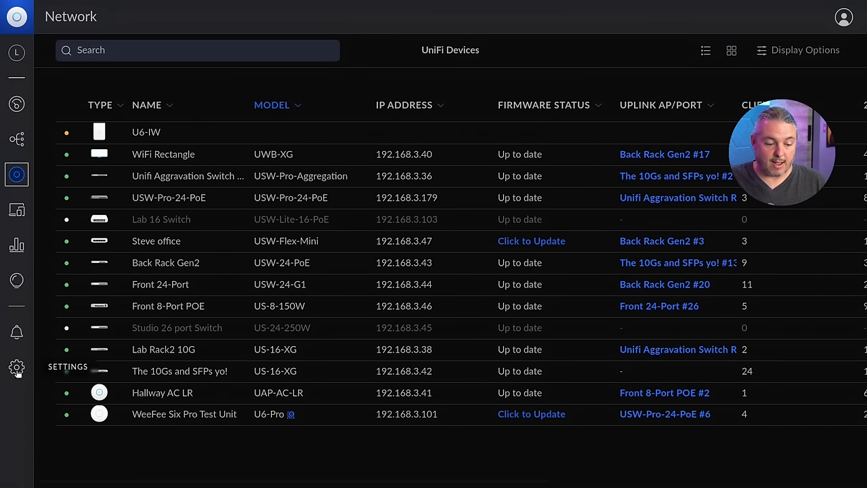
{"action": "left_click", "coordinate": [16, 365]}
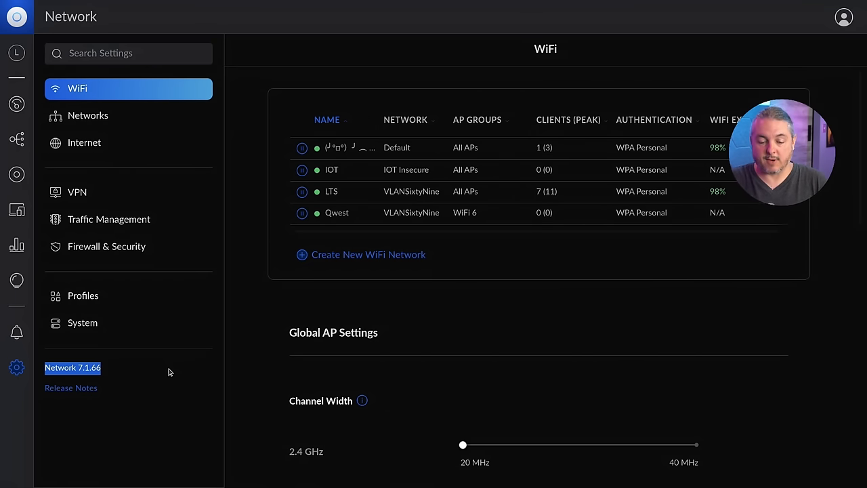
Under System Logging keep levels on Auto with syslog host 192.168.2.8 port 1517.
{"action": "left_click", "coordinate": [82, 322]}
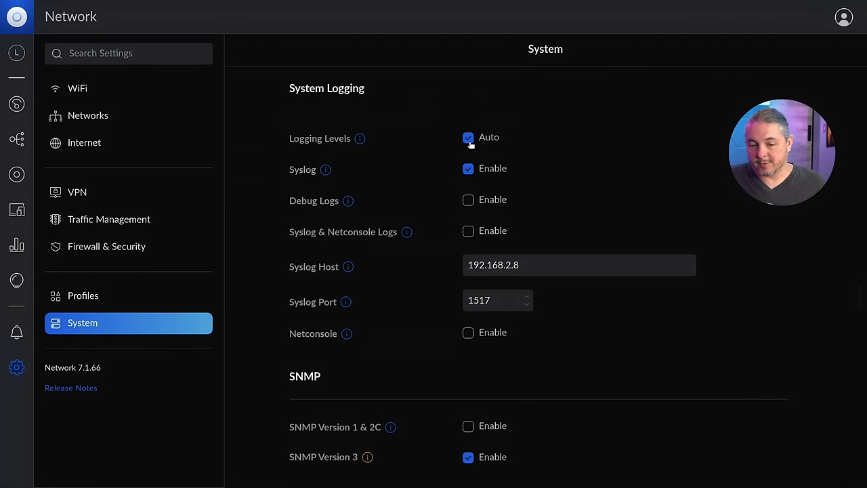
{"action": "left_click", "coordinate": [468, 137]}
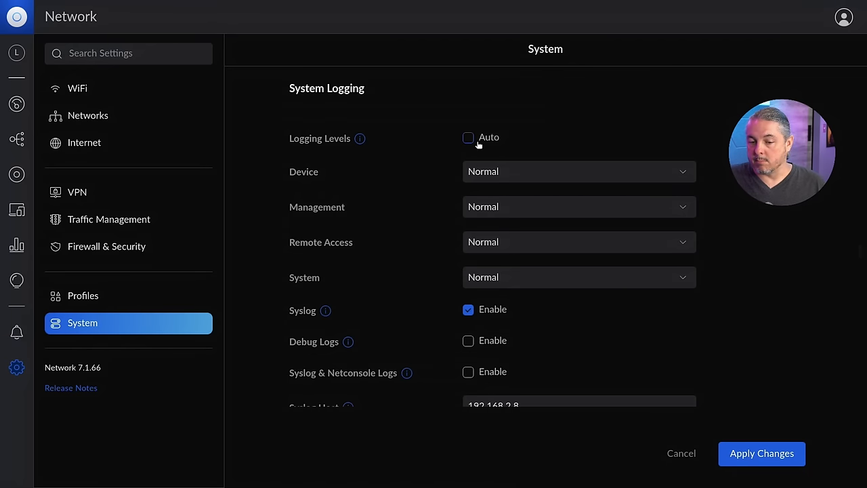
{"action": "left_click", "coordinate": [469, 136]}
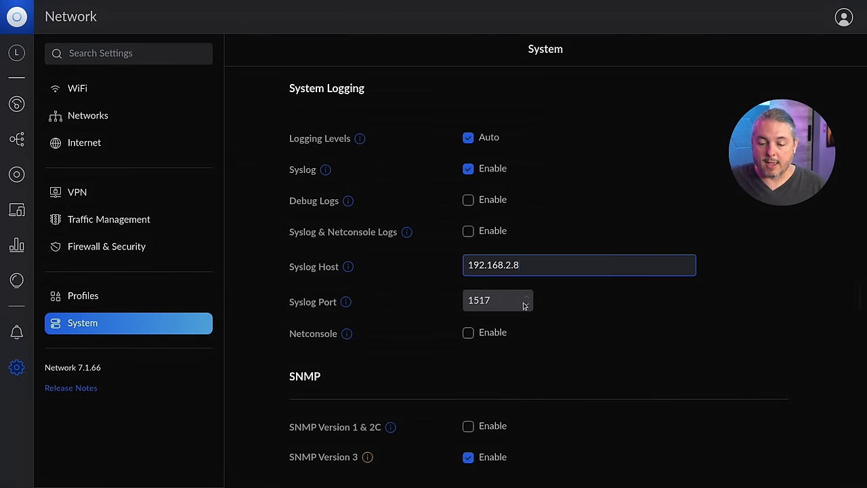
{"action": "left_click", "coordinate": [499, 301]}
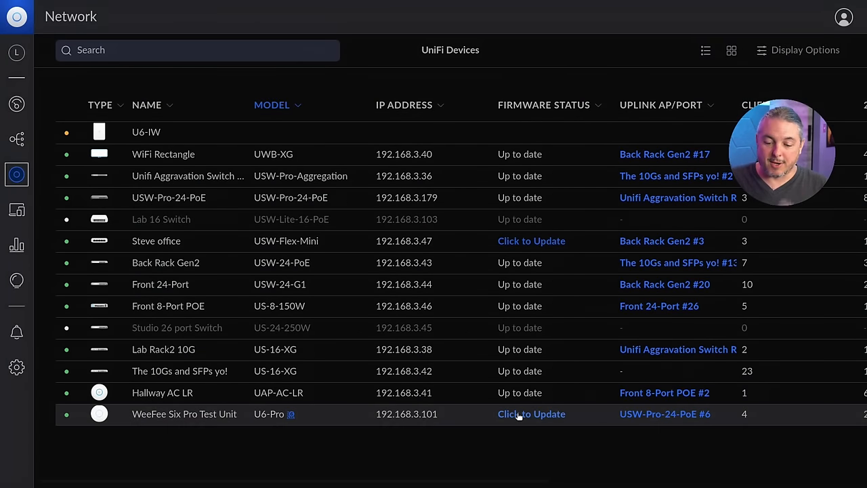
Confirm the firmware update on the WeeFee Six Pro Test Unit access point.
{"action": "left_click", "coordinate": [531, 413]}
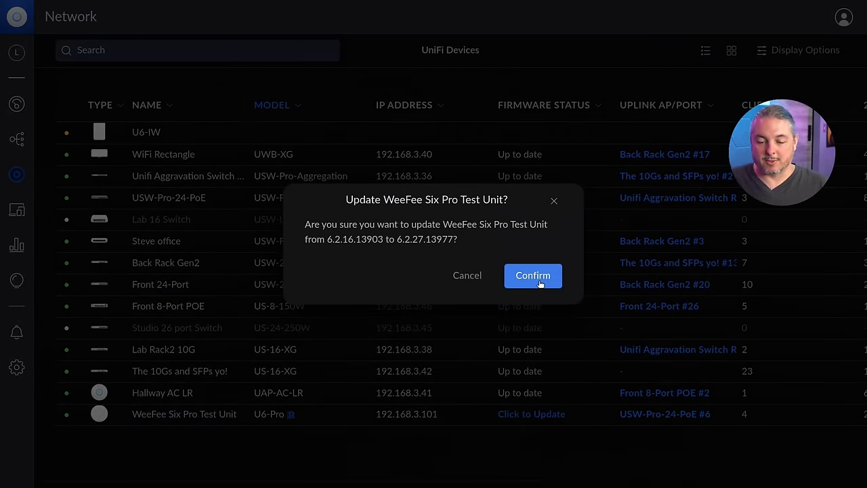
{"action": "left_click", "coordinate": [532, 275]}
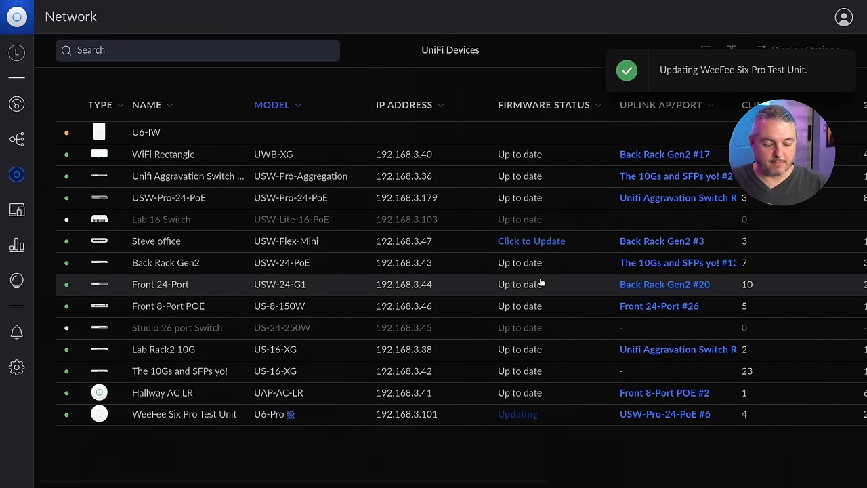
{"action": "mouse_move", "coordinate": [636, 184]}
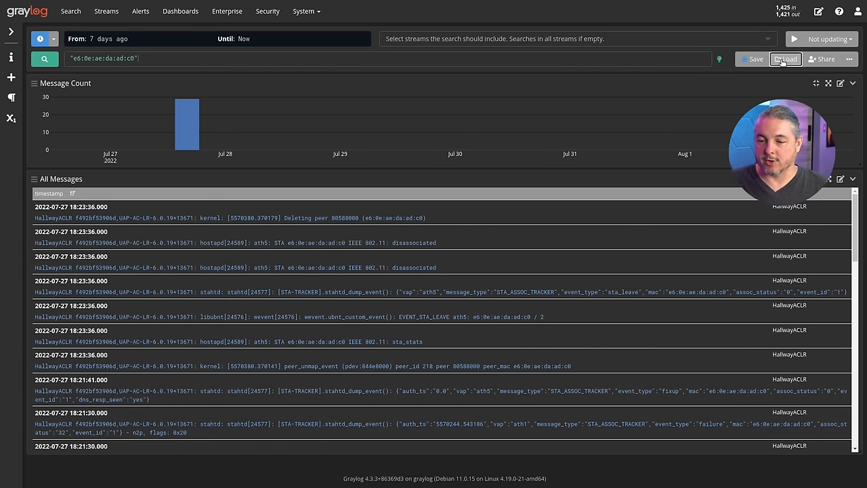
Search Graylog for the Pixel phone's MAC address over the last 30 days and expand a message.
{"action": "left_click", "coordinate": [786, 60]}
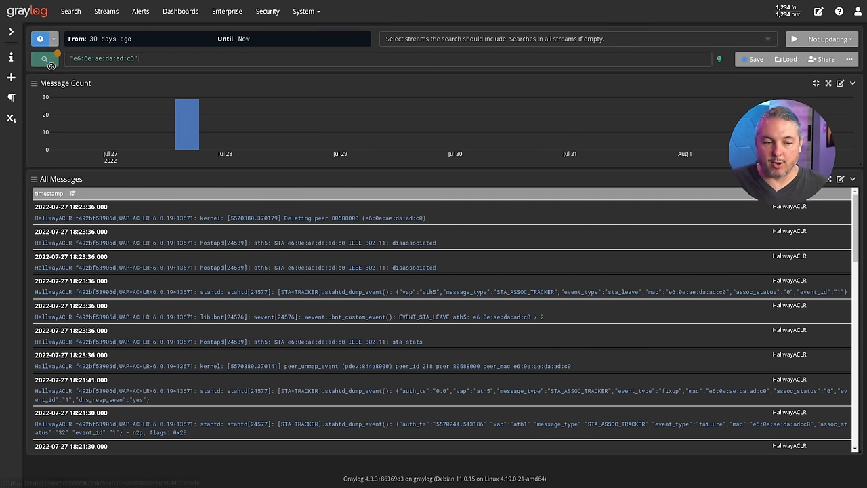
{"action": "left_click", "coordinate": [45, 59]}
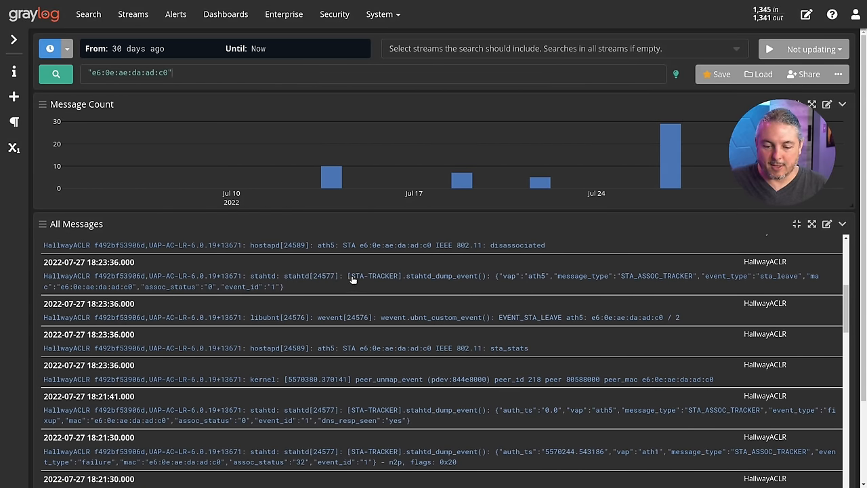
{"action": "left_click", "coordinate": [292, 243]}
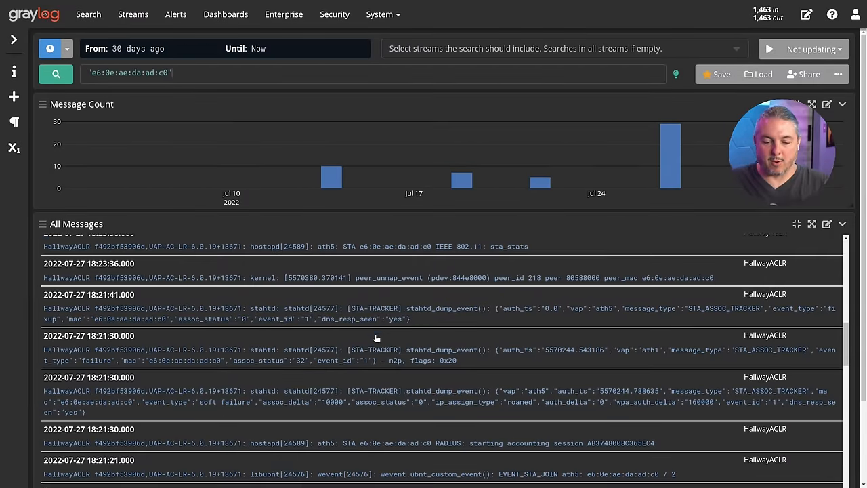
{"action": "left_click", "coordinate": [372, 390]}
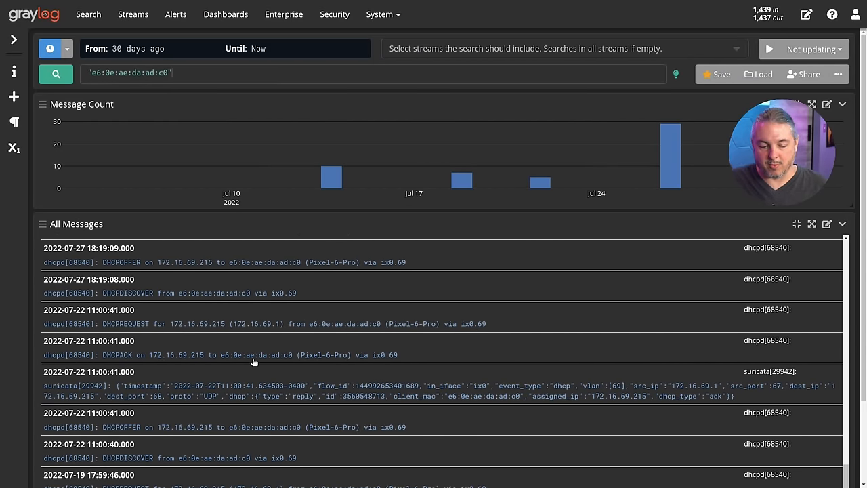
Bring up the list of saved searches and scroll through it.
{"action": "scroll", "scroll_direction": "down", "scroll_amount": 3}
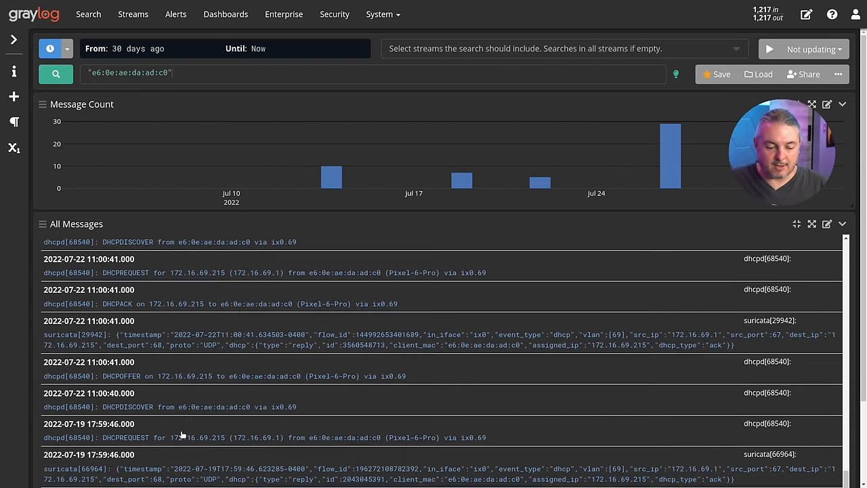
{"action": "scroll", "scroll_direction": "down", "scroll_amount": 3}
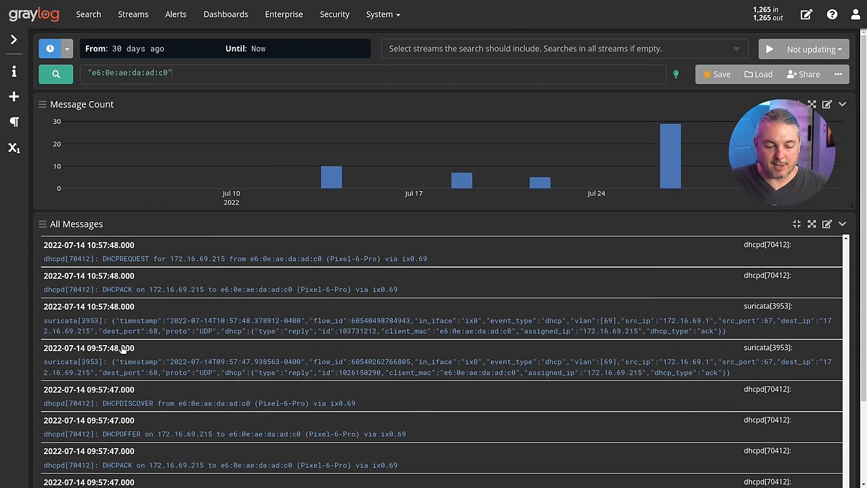
{"action": "scroll", "scroll_direction": "down", "scroll_amount": 3}
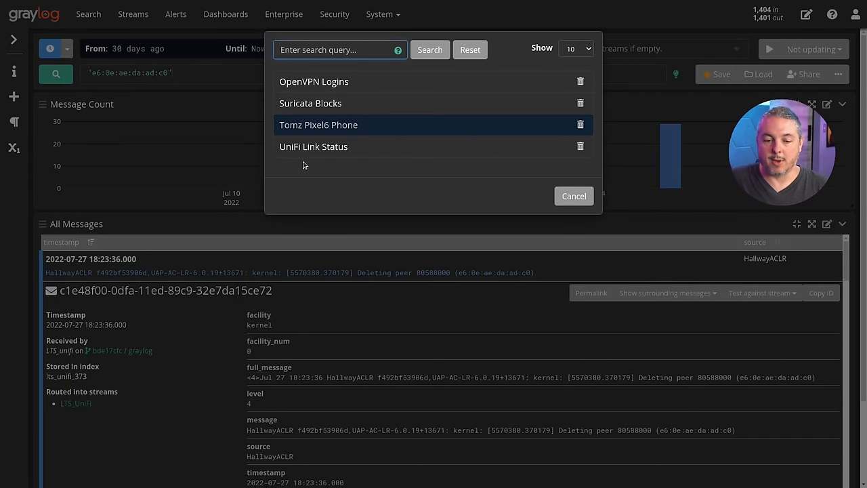
Load the UniFi Link Status saved search and expand a Link Down message from the last day.
{"action": "left_click", "coordinate": [314, 147]}
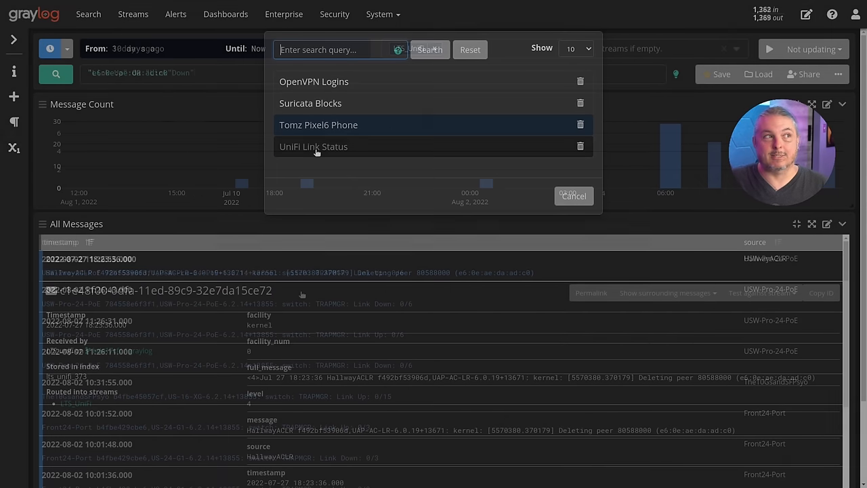
{"action": "left_click", "coordinate": [314, 146]}
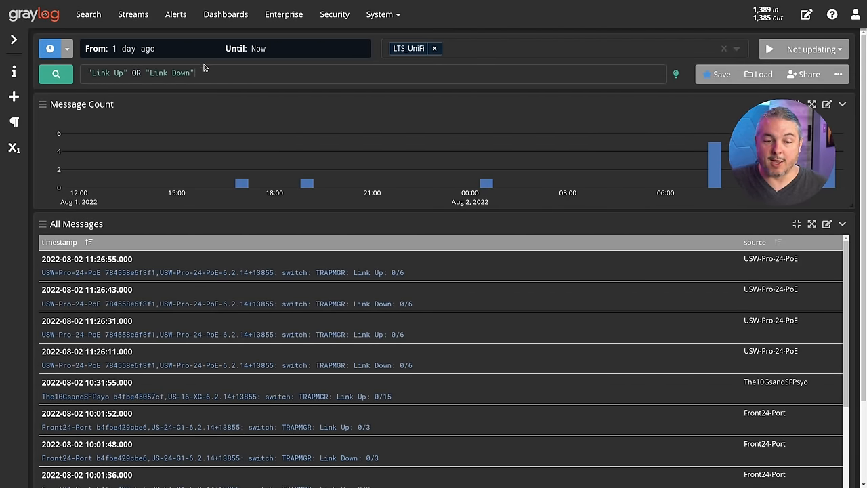
{"action": "scroll", "scroll_direction": "down", "scroll_amount": 3}
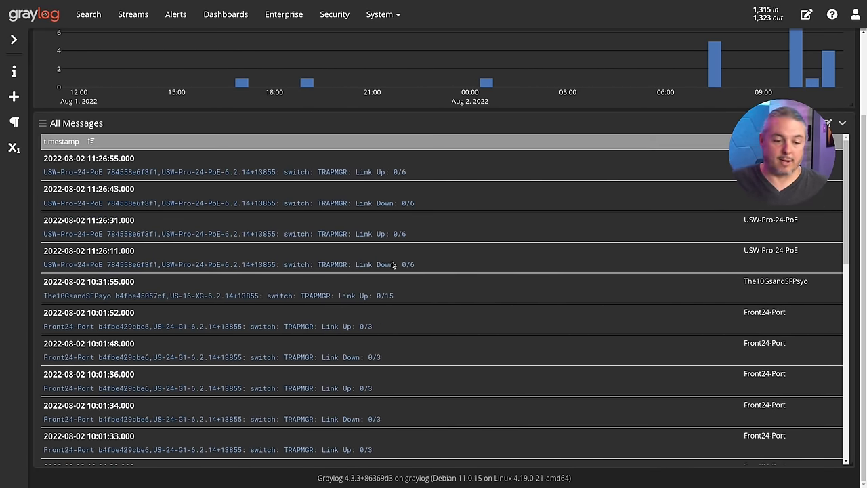
{"action": "scroll", "scroll_direction": "down", "scroll_amount": 3}
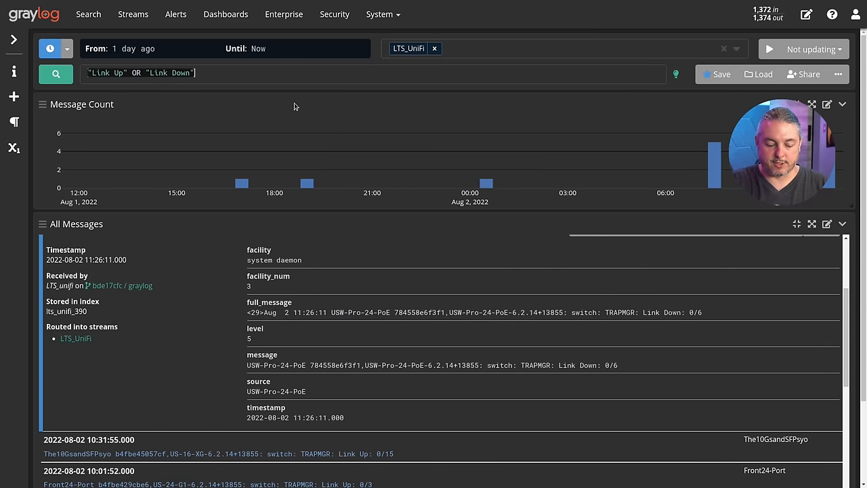
Search the UniFi stream for 'firmware' and select the device name in the flash firmware entry.
{"action": "type", "text": "firmware"}
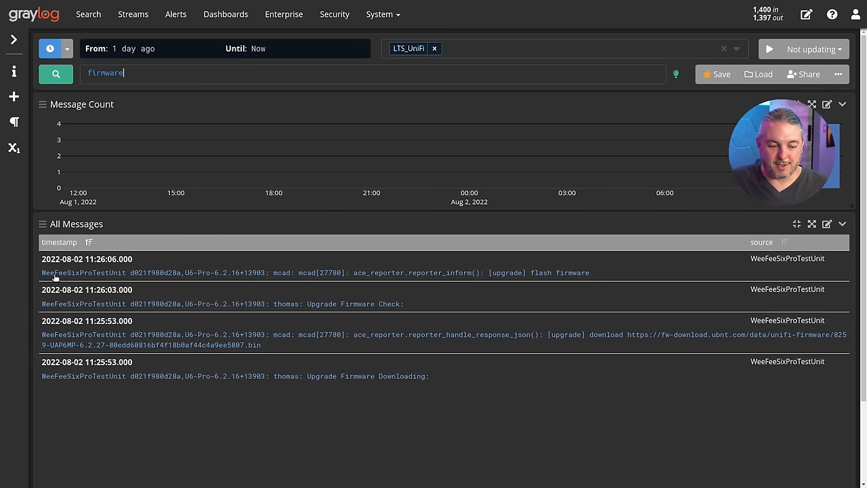
{"action": "mouse_move", "coordinate": [453, 292]}
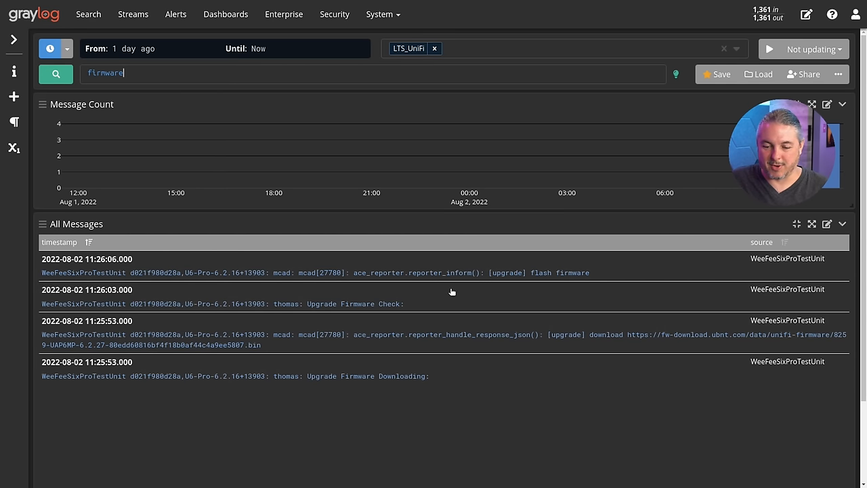
{"action": "mouse_move", "coordinate": [203, 314]}
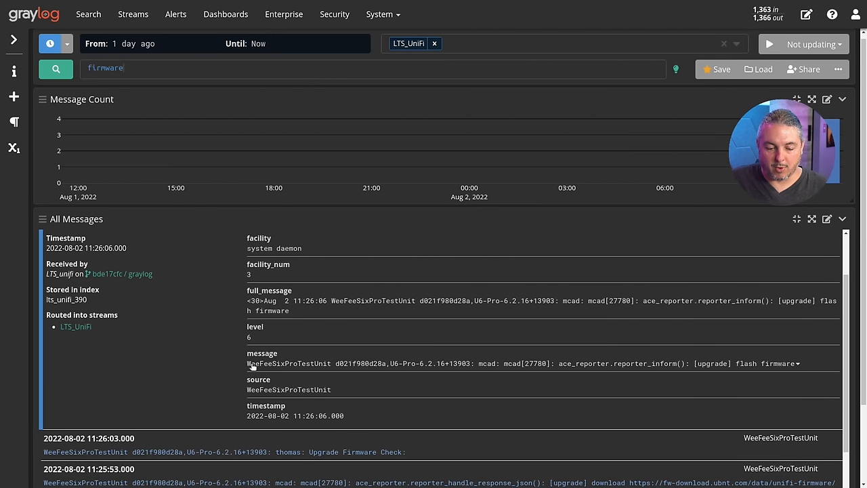
{"action": "double_click", "coordinate": [288, 363]}
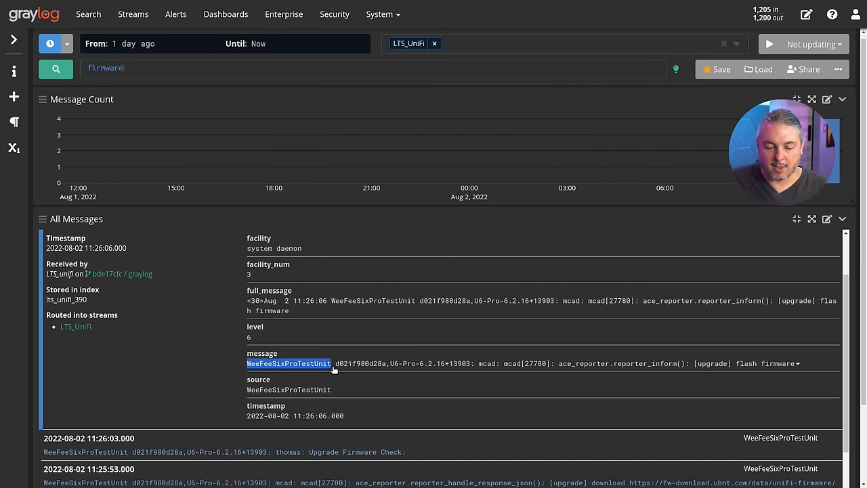
{"action": "left_click", "coordinate": [152, 68]}
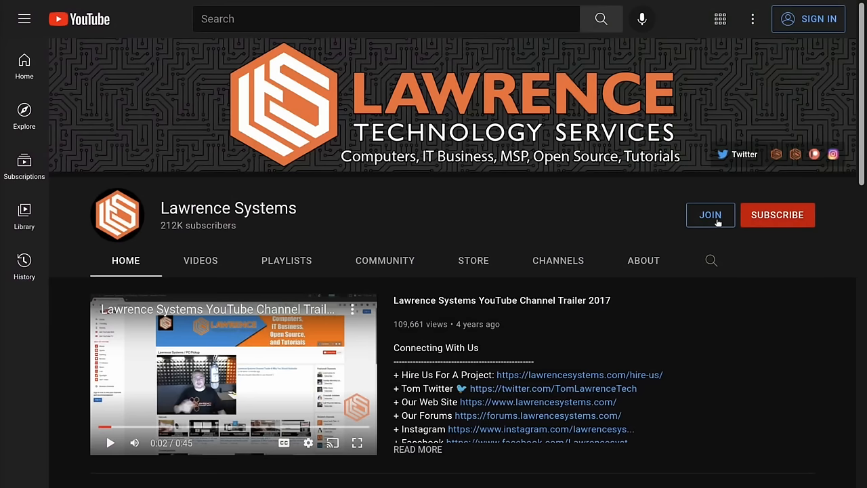
Search the forum for 'dns' and read down the DNS Malware Filtering Compared thread.
{"action": "left_click", "coordinate": [710, 214]}
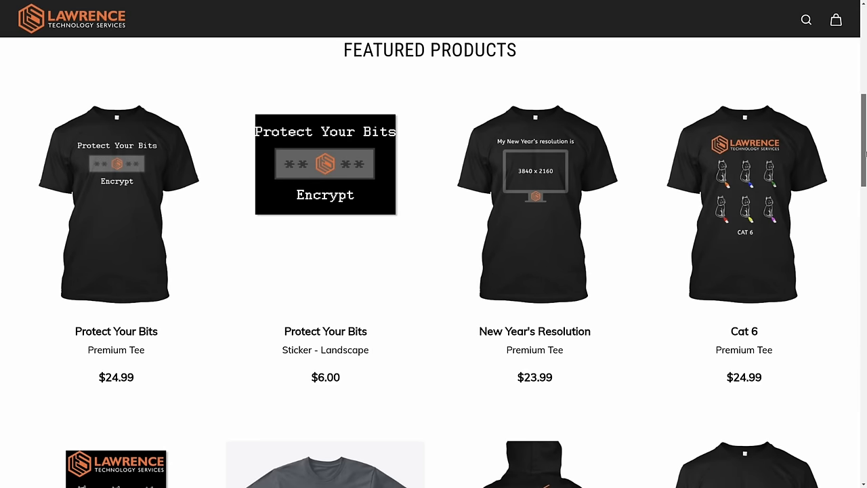
{"action": "left_click", "coordinate": [744, 203]}
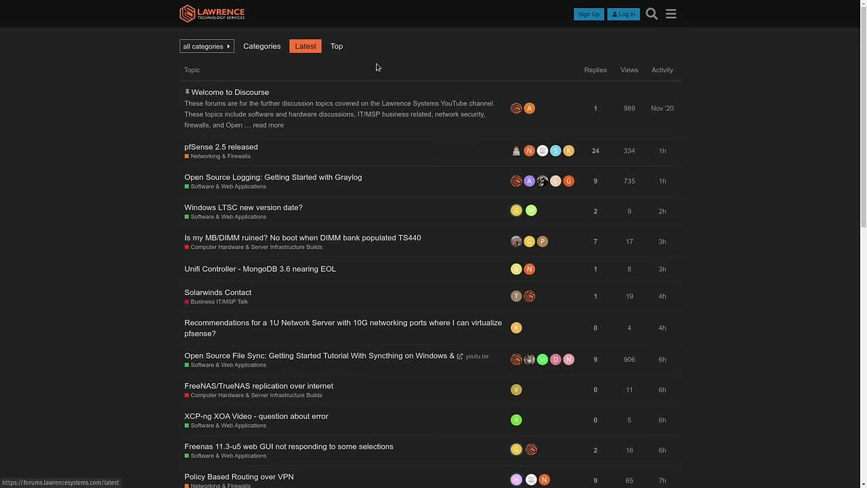
{"action": "type", "text": "dns"}
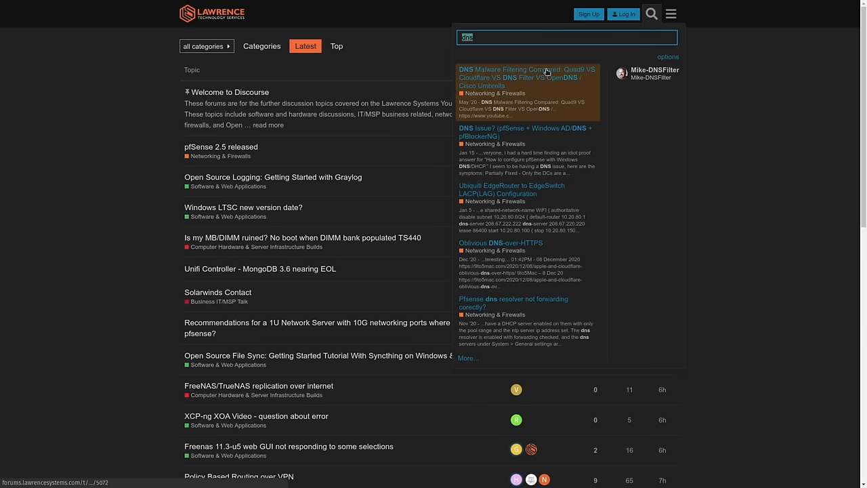
{"action": "left_click", "coordinate": [529, 78]}
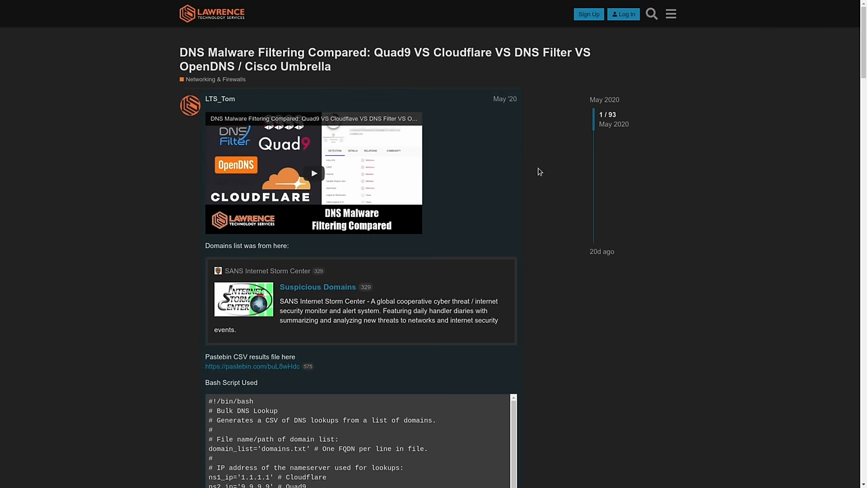
{"action": "scroll", "scroll_direction": "down", "scroll_amount": 3}
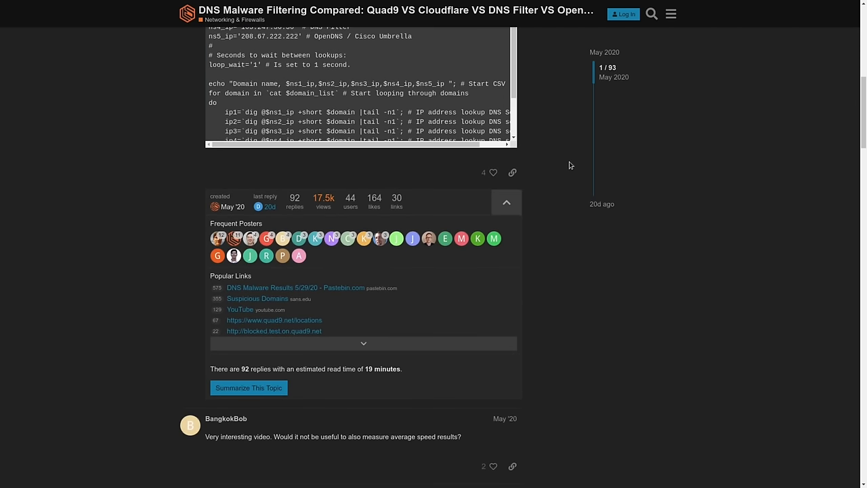
{"action": "scroll", "scroll_direction": "down", "scroll_amount": 3}
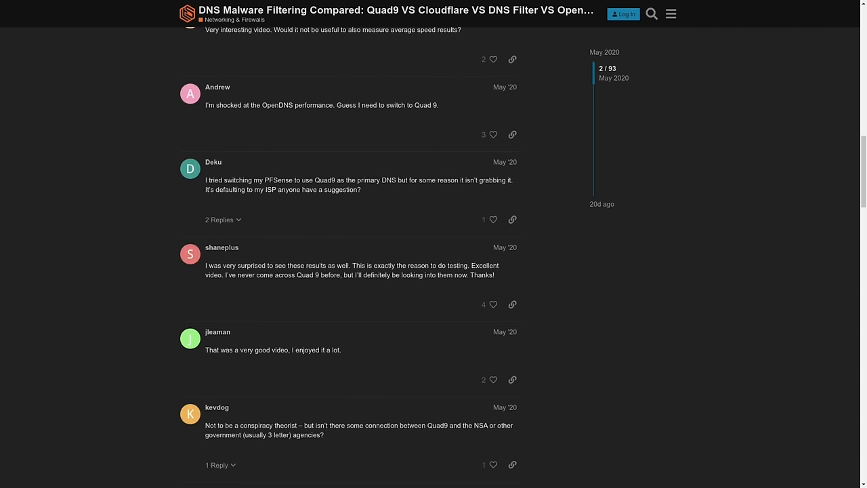